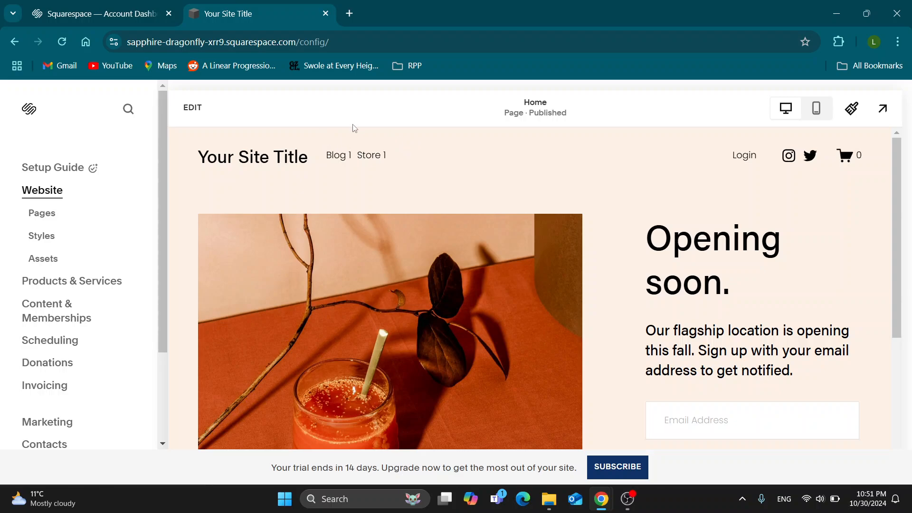
mouse_move(538, 175)
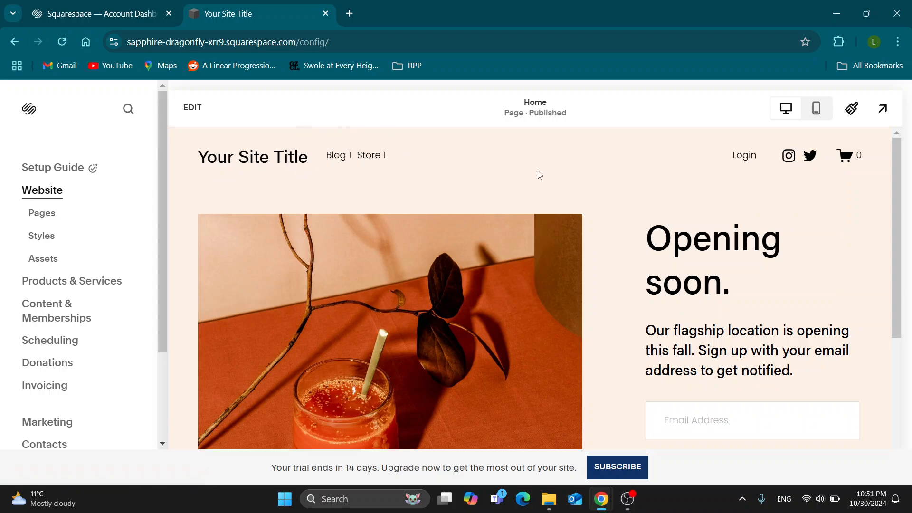
mouse_move(595, 212)
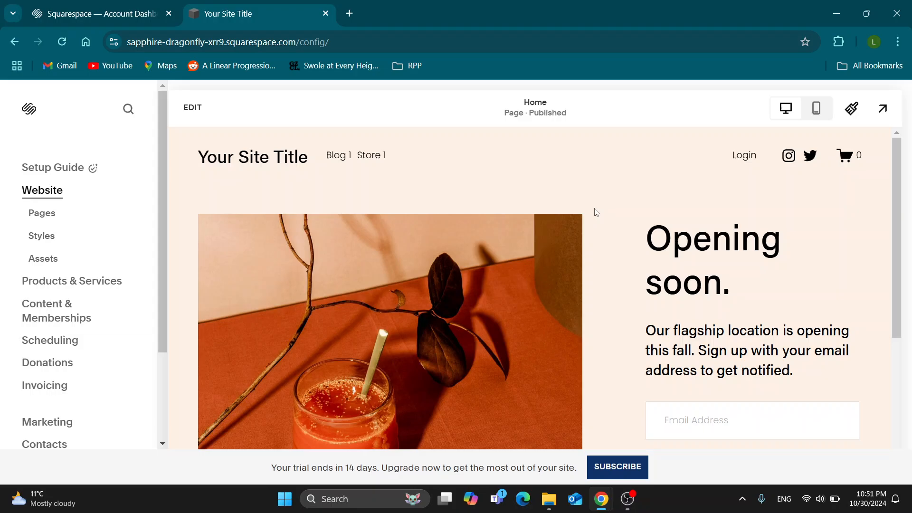
mouse_move(573, 208)
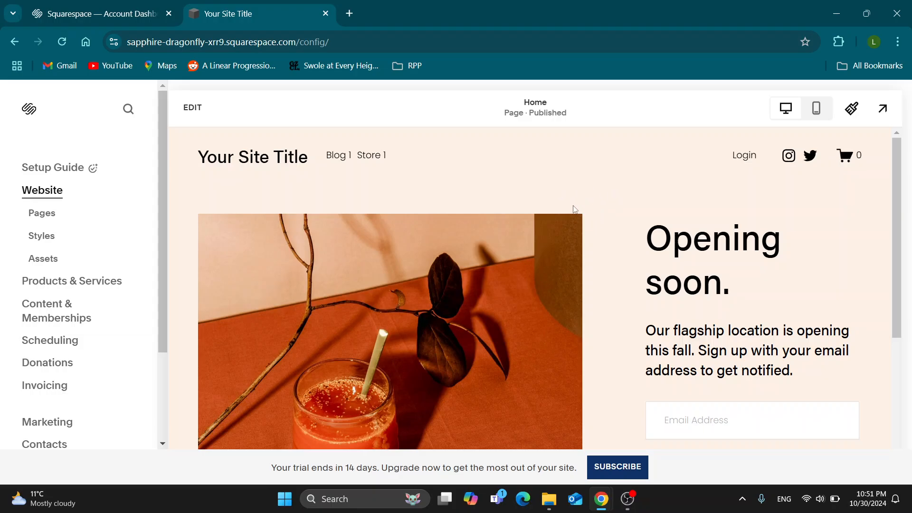
mouse_move(602, 196)
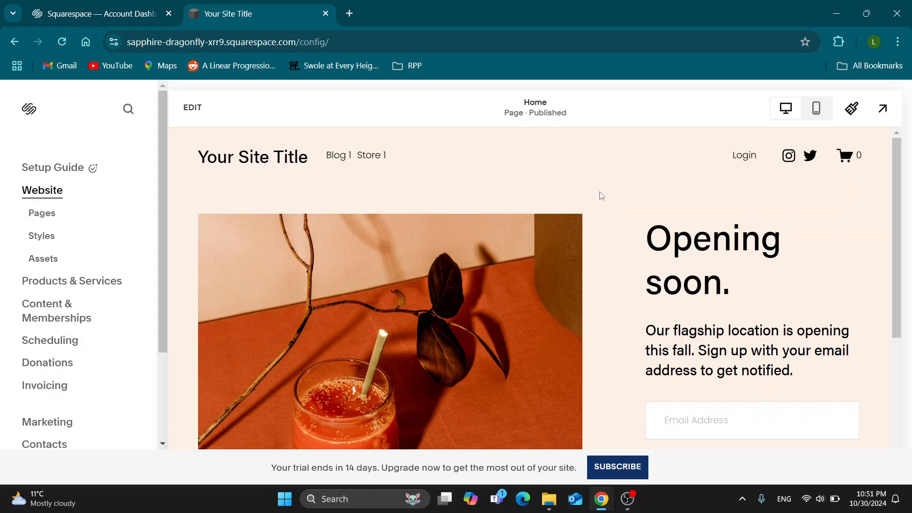
mouse_move(593, 169)
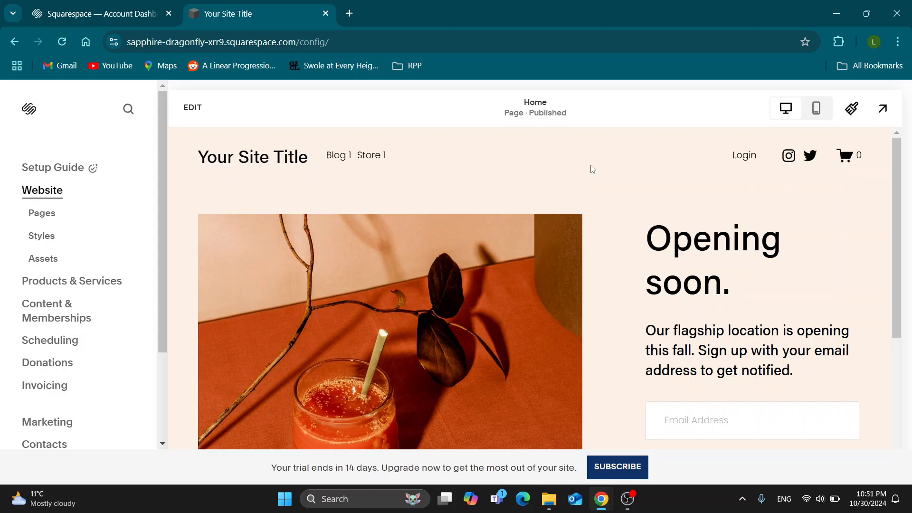
mouse_move(643, 173)
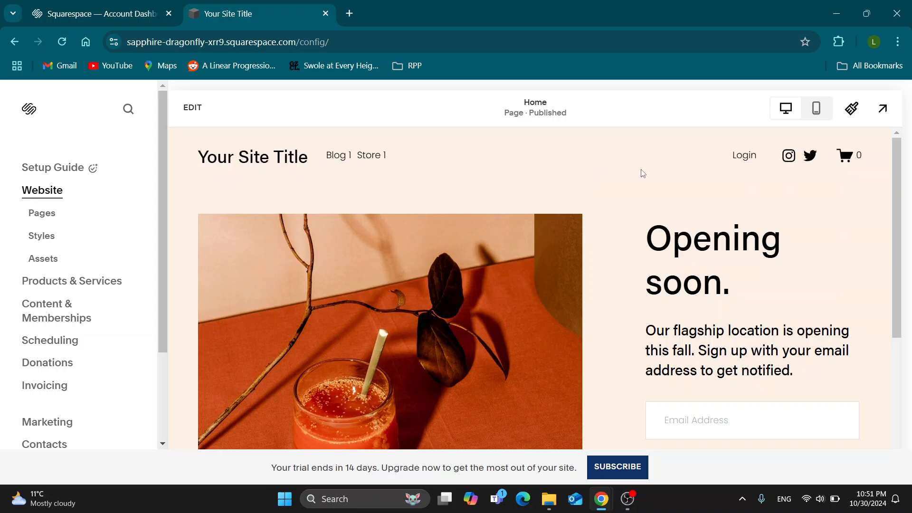
mouse_move(639, 191)
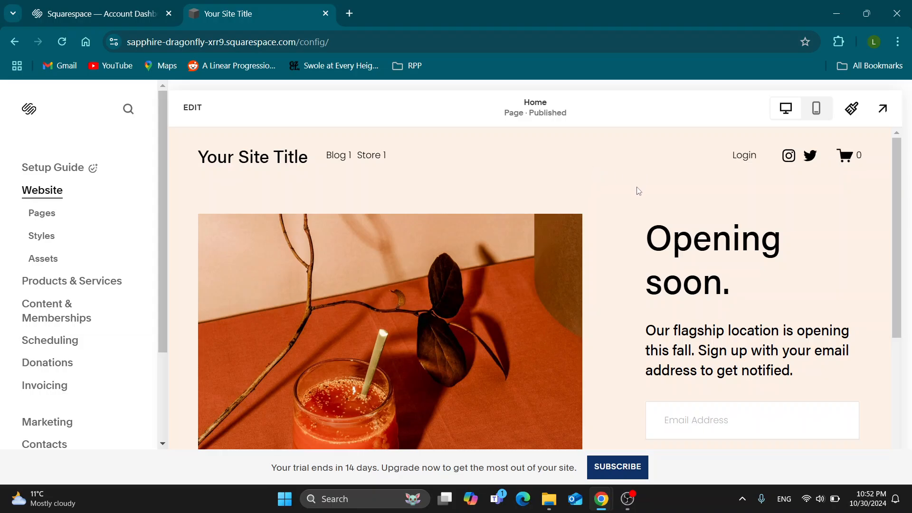
mouse_move(616, 196)
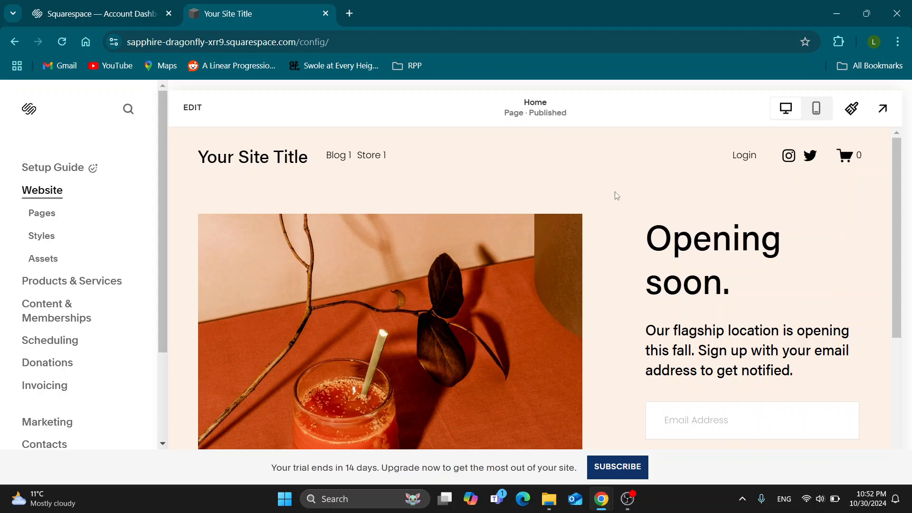
mouse_move(619, 227)
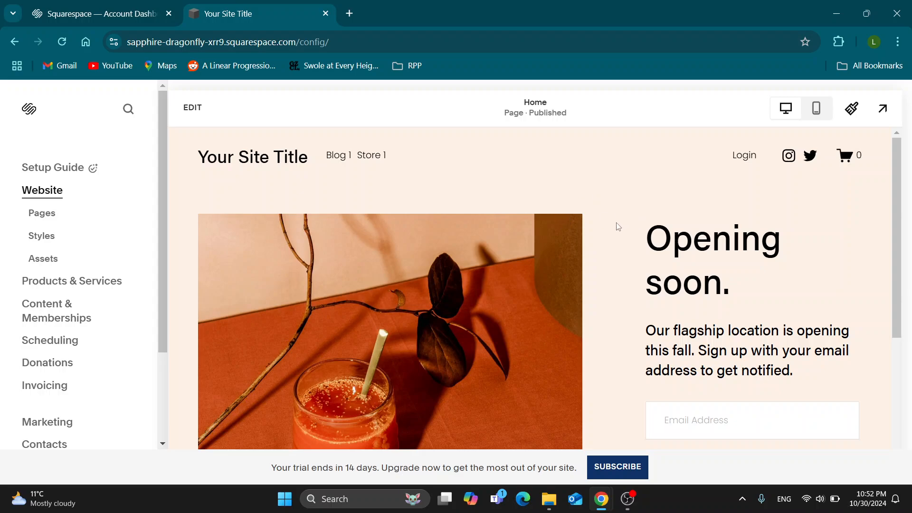
mouse_move(577, 218)
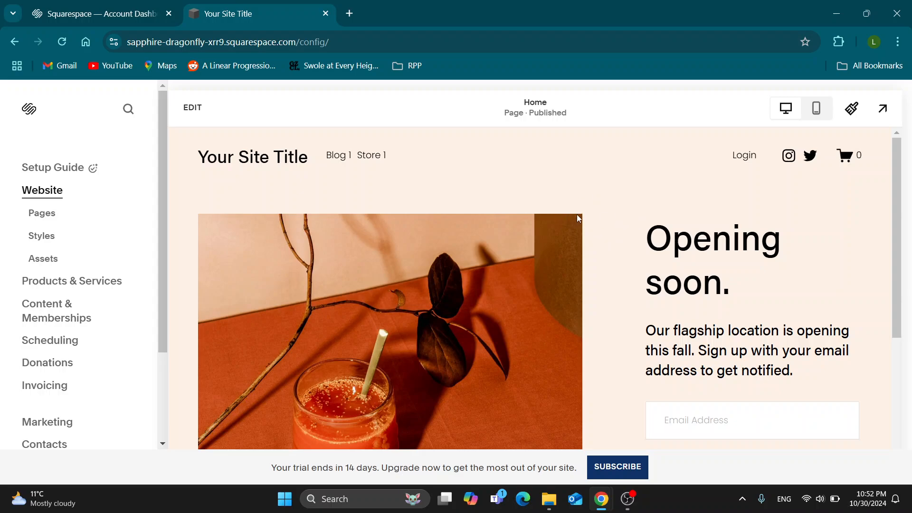
mouse_move(355, 129)
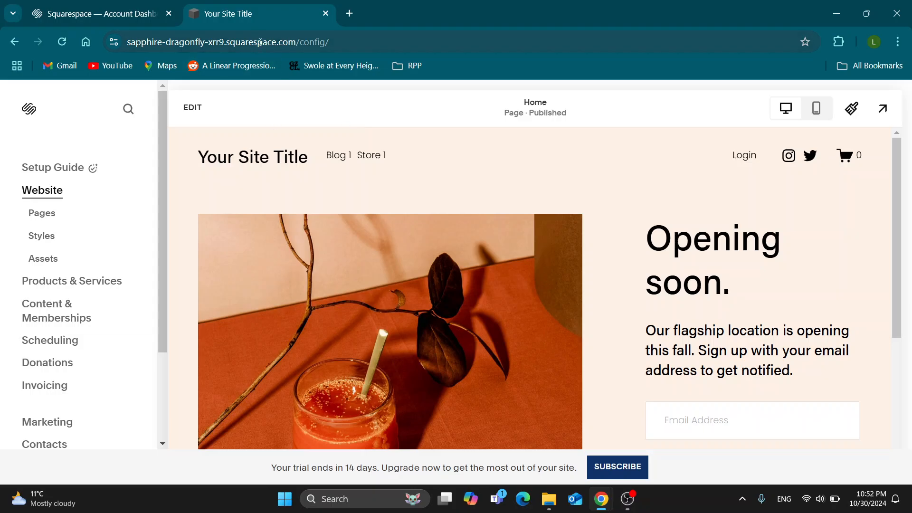
mouse_move(491, 172)
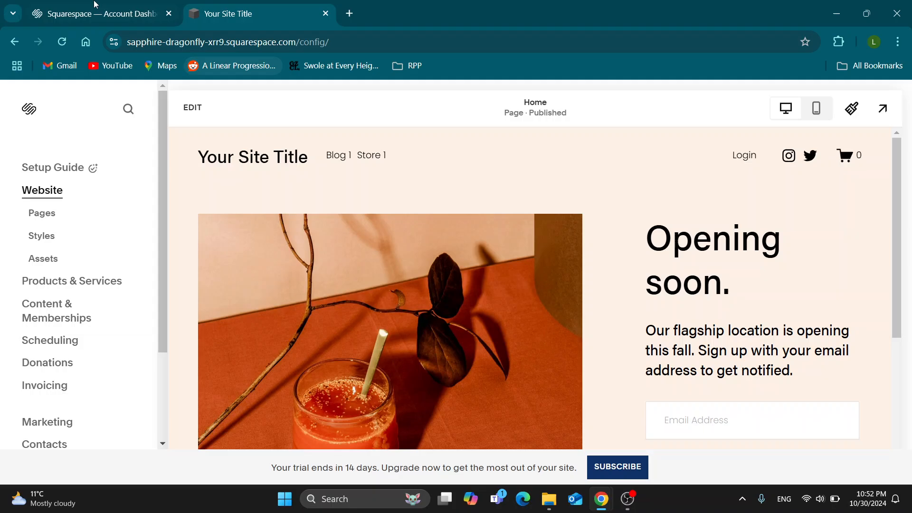
- From the account dashboard, enter the site editor and show the Pages list
click(99, 14)
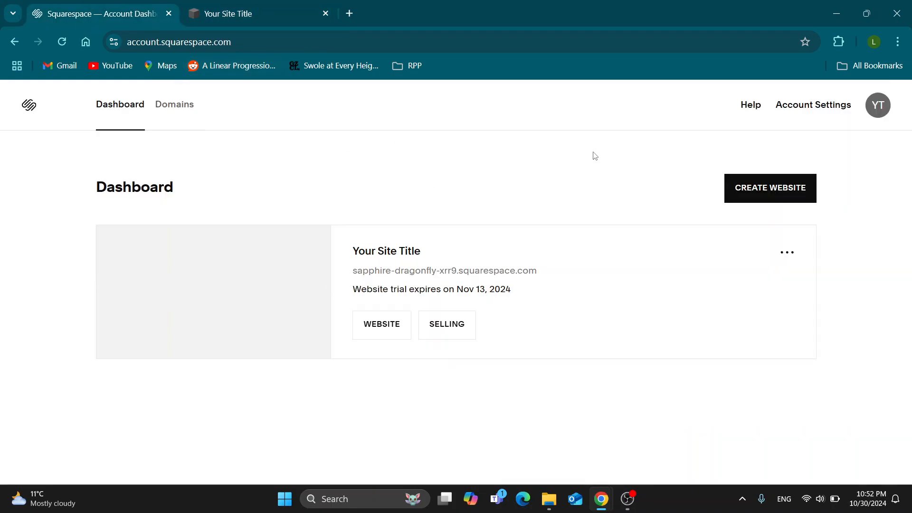
mouse_move(808, 190)
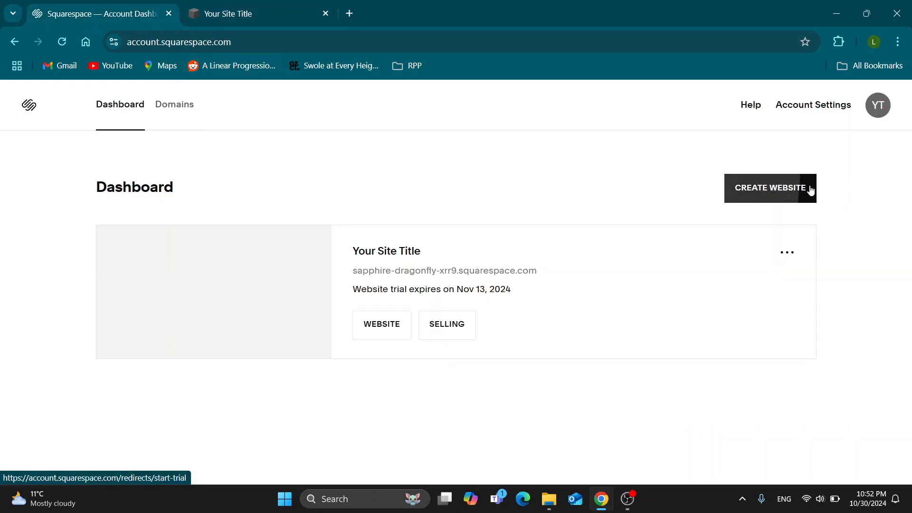
mouse_move(452, 153)
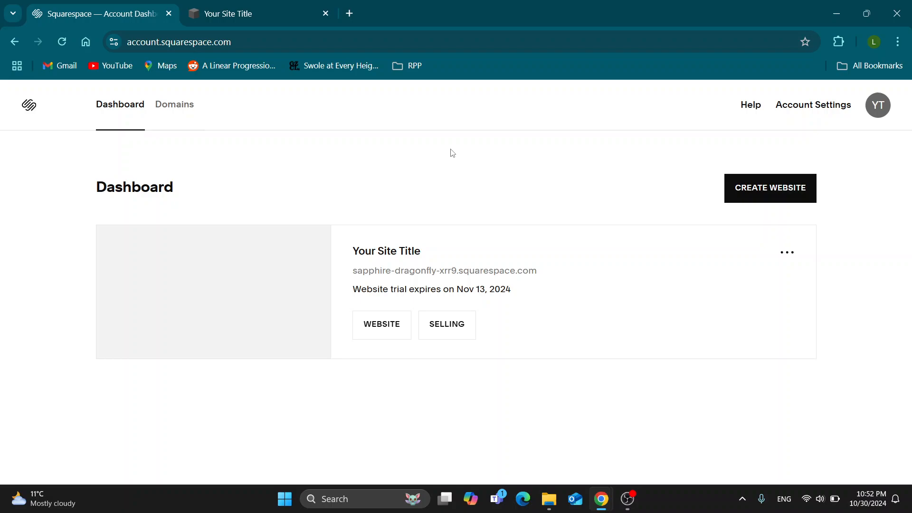
mouse_move(348, 216)
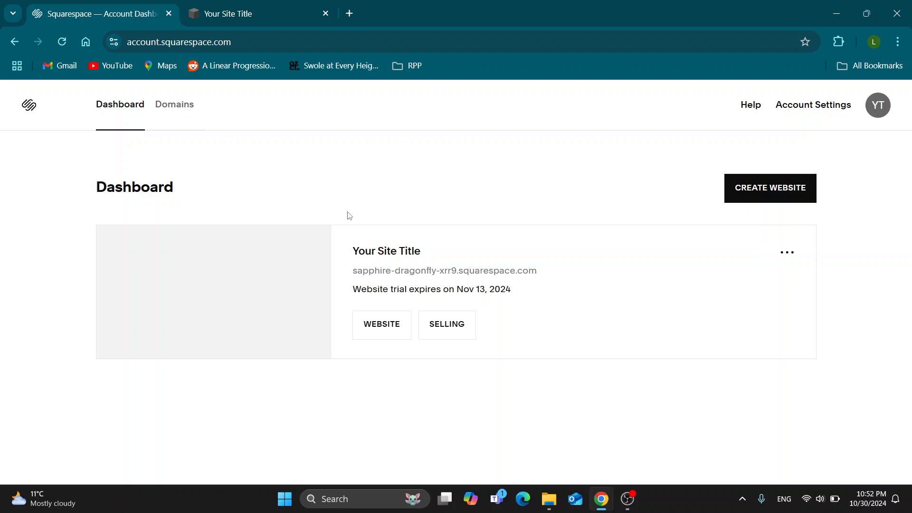
mouse_move(402, 319)
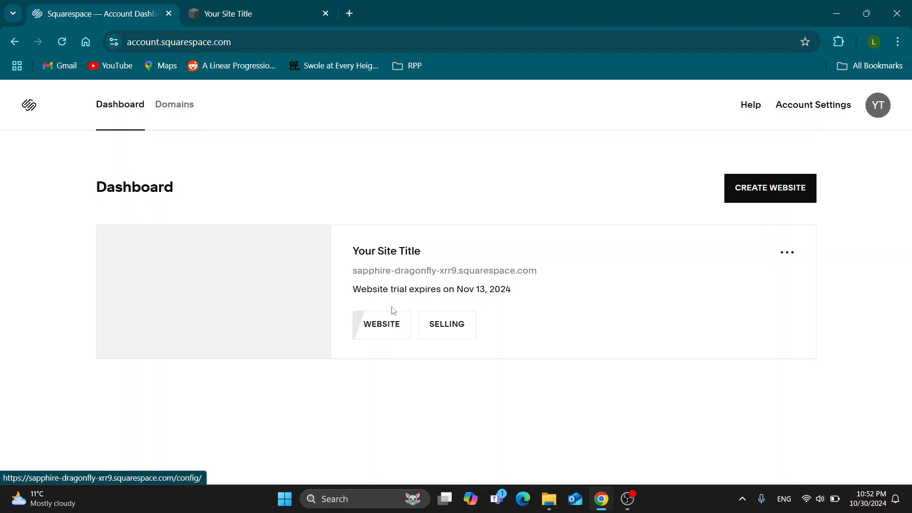
click(382, 324)
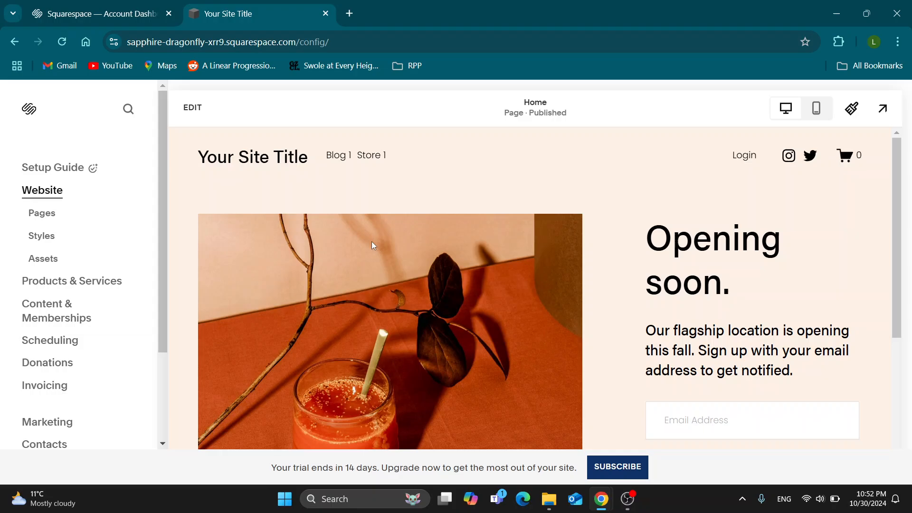
mouse_move(58, 223)
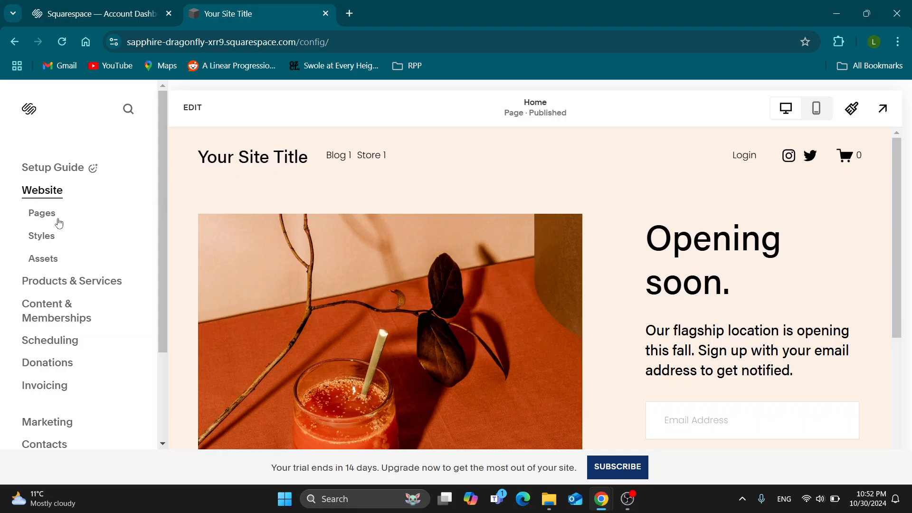
mouse_move(135, 311)
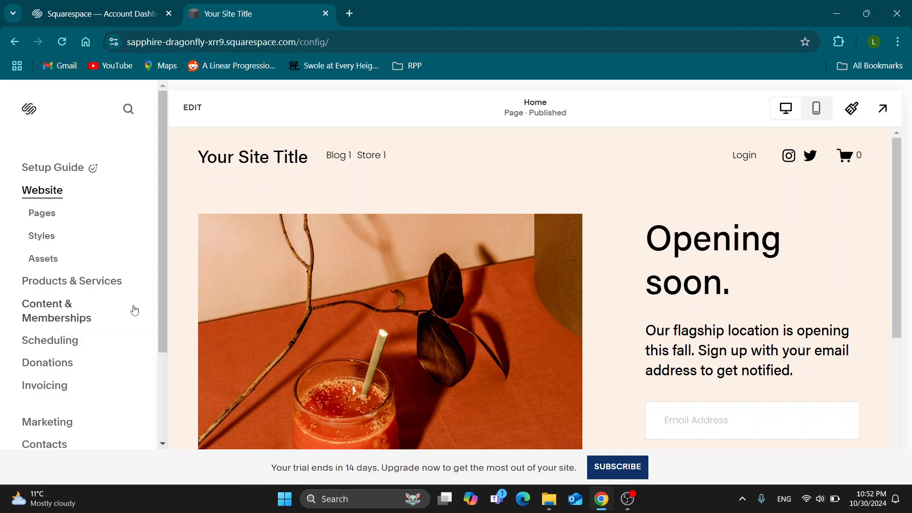
mouse_move(244, 190)
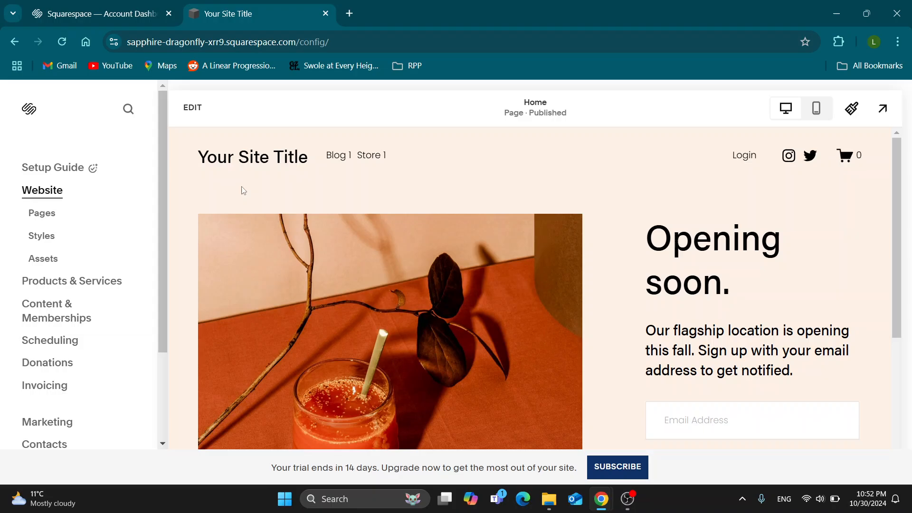
mouse_move(91, 218)
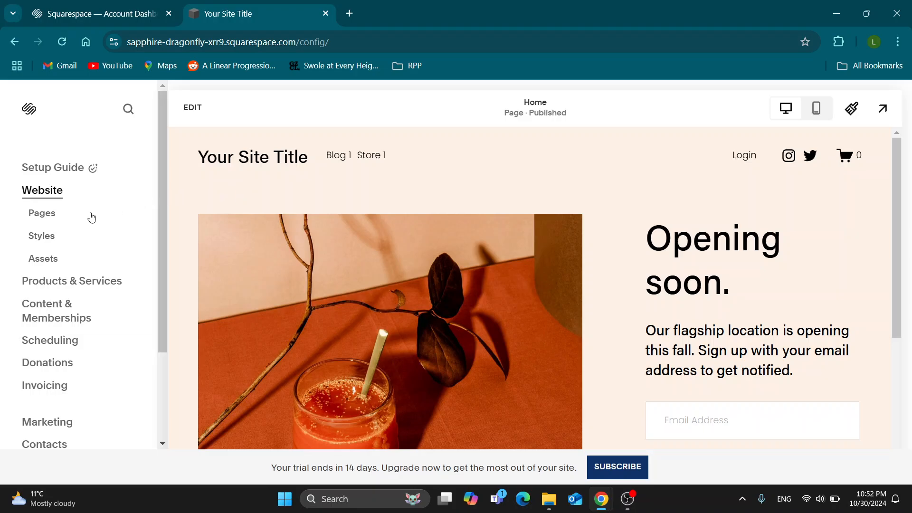
mouse_move(42, 213)
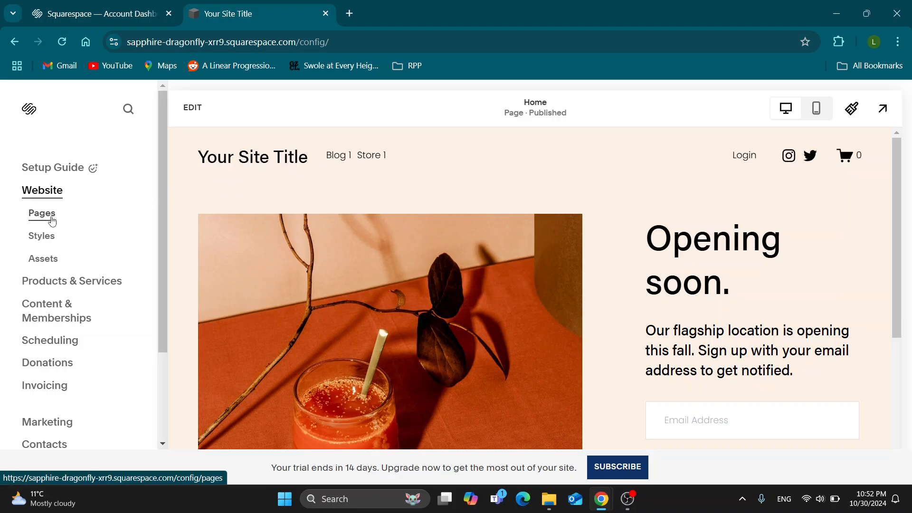
click(41, 214)
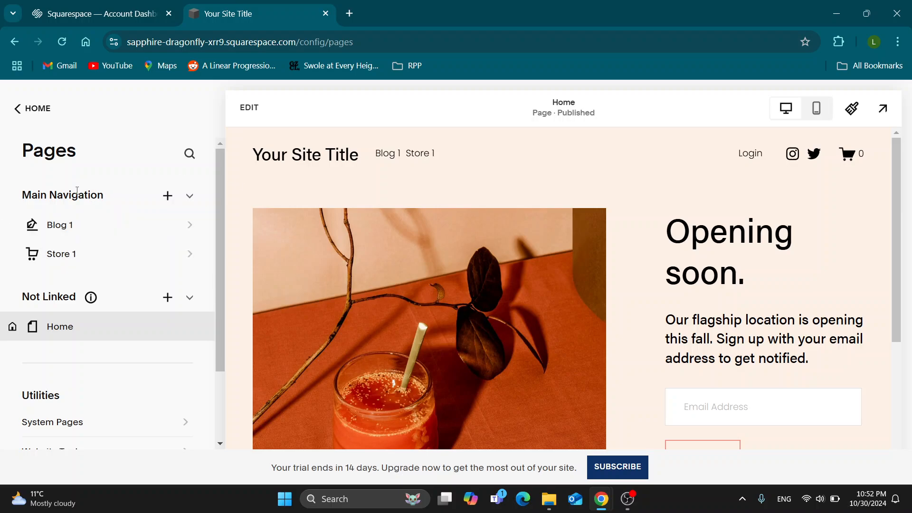
mouse_move(136, 269)
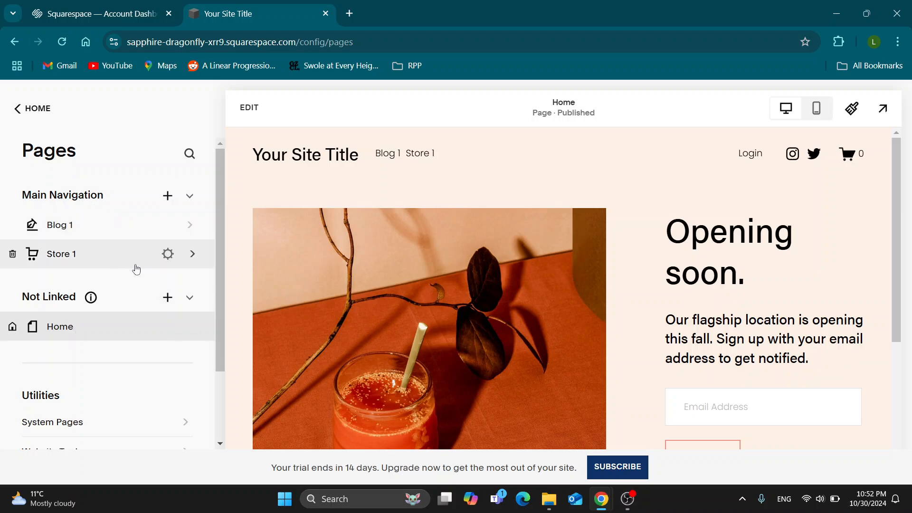
mouse_move(159, 268)
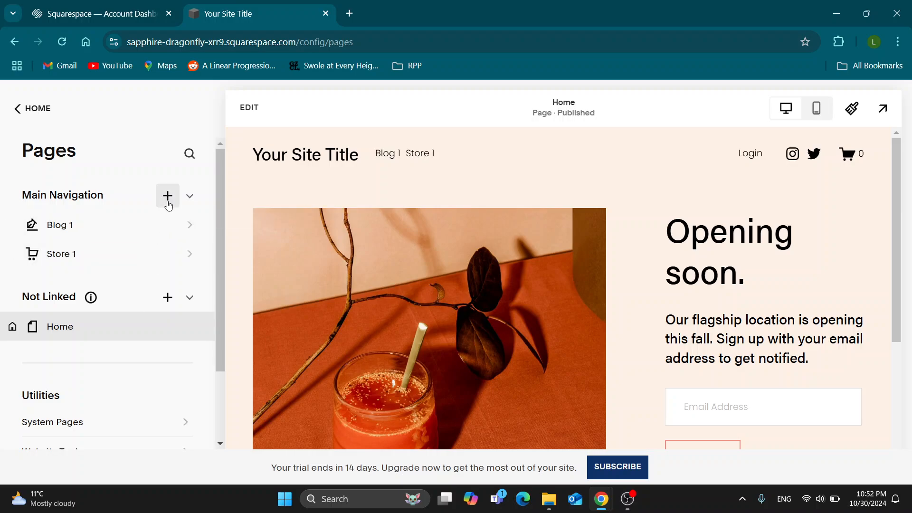
click(167, 196)
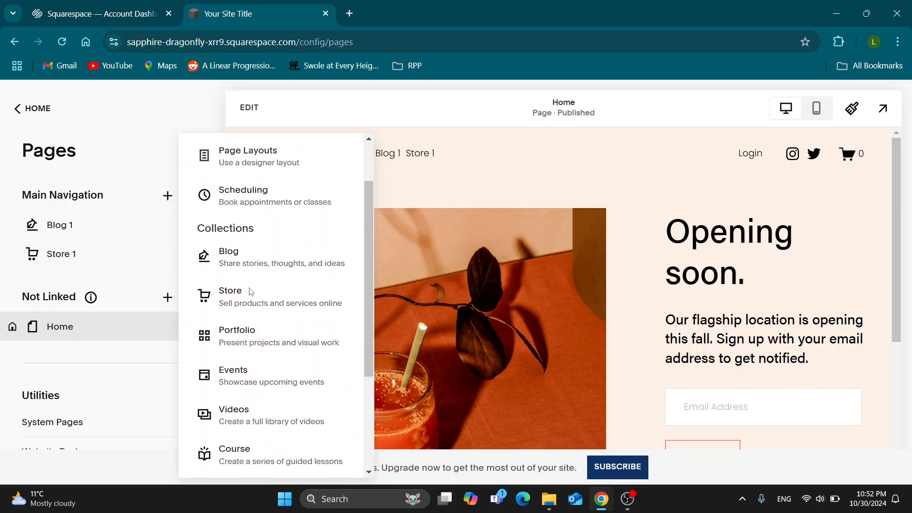
mouse_move(298, 329)
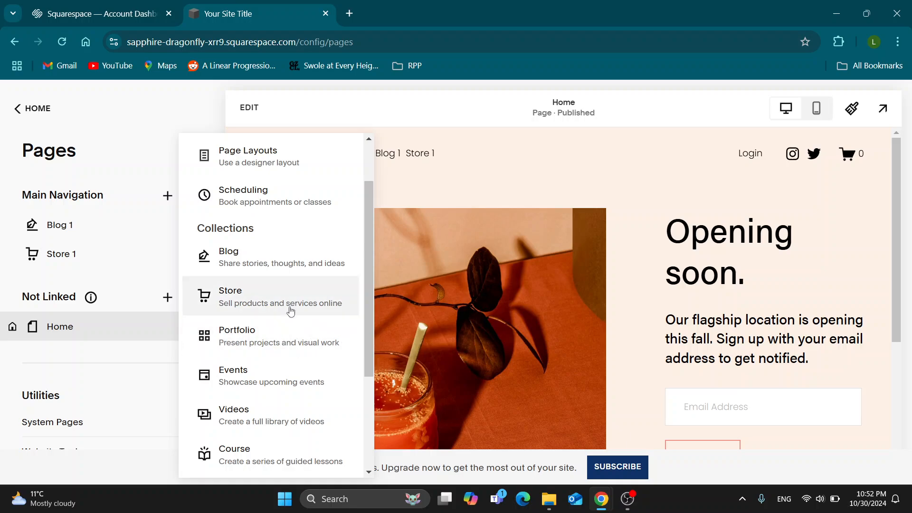
mouse_move(305, 332)
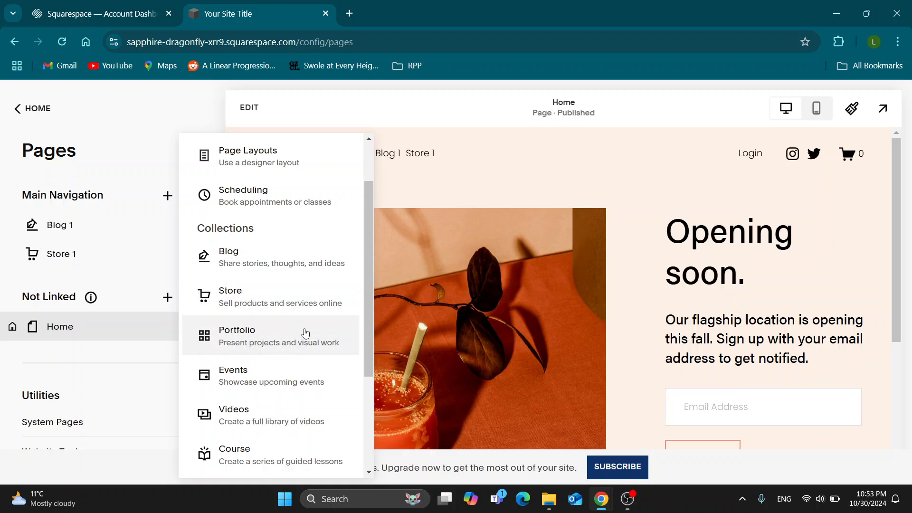
mouse_move(252, 296)
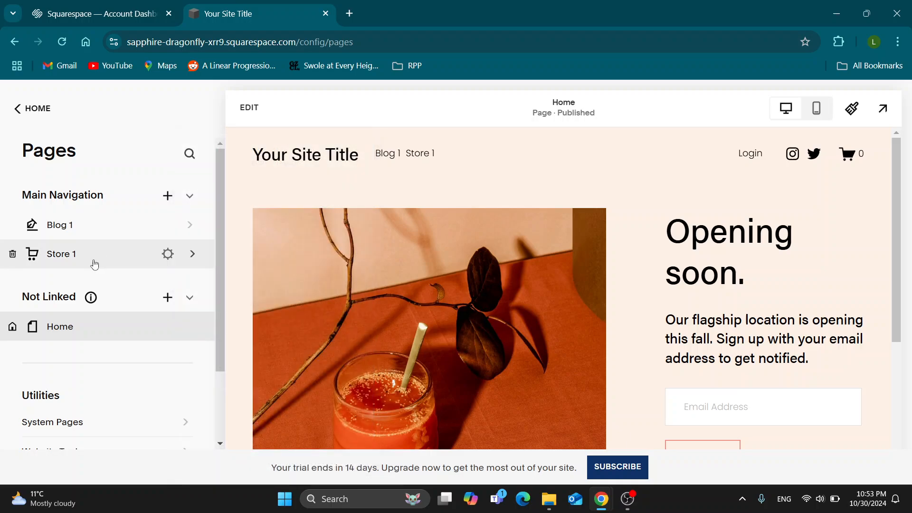
- Add a new Physical product to Store 1 and scroll through its draft form
click(192, 254)
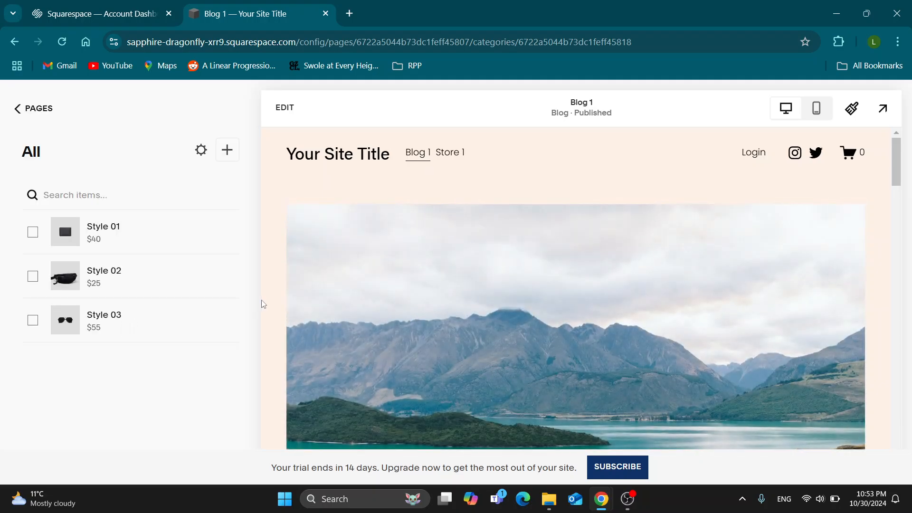
mouse_move(210, 233)
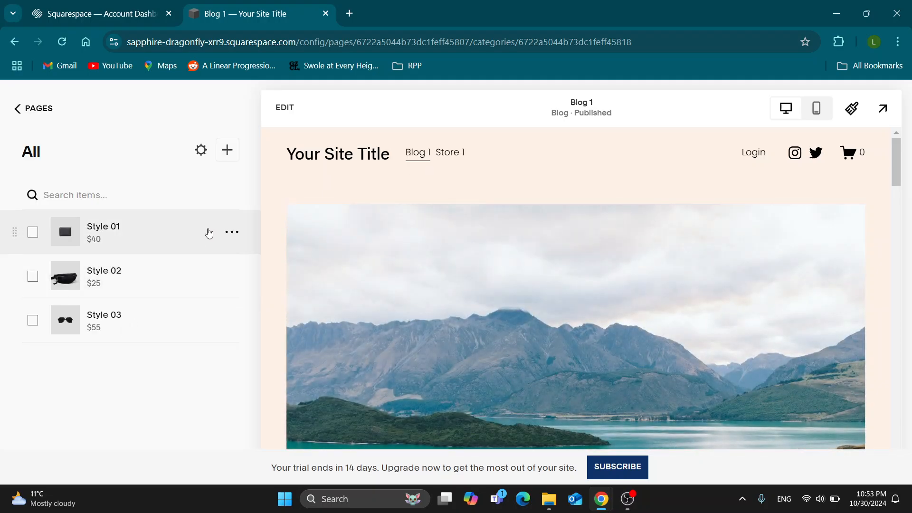
click(228, 150)
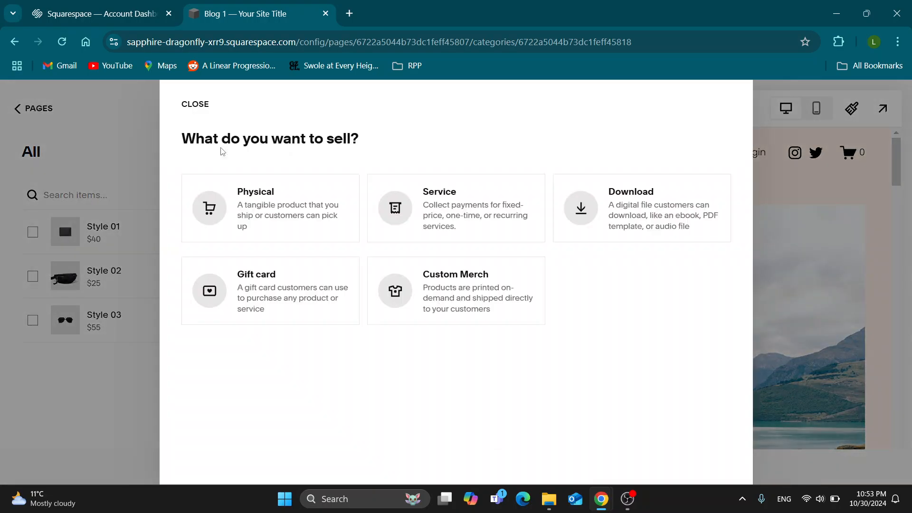
mouse_move(526, 173)
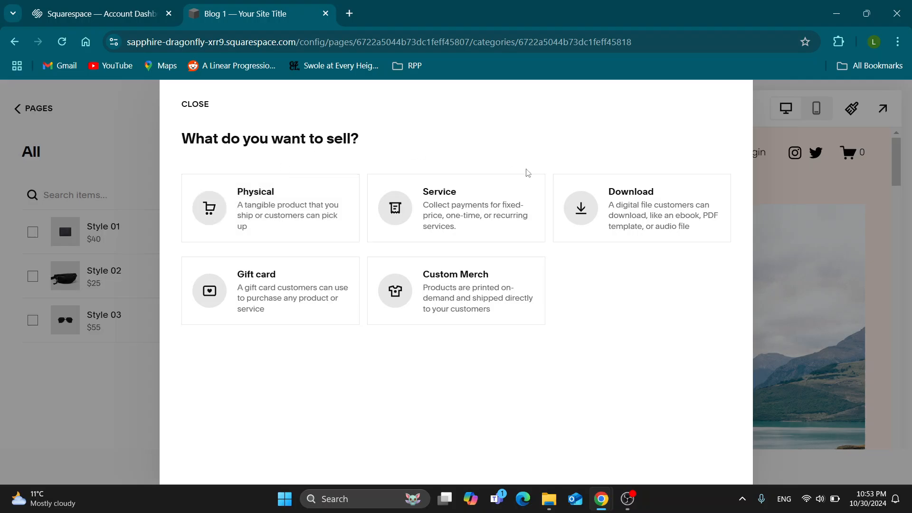
mouse_move(308, 223)
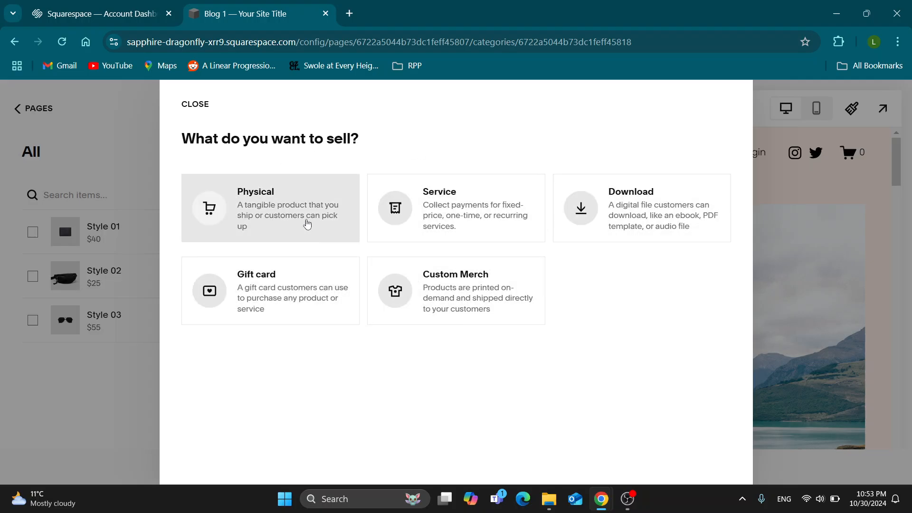
mouse_move(294, 220)
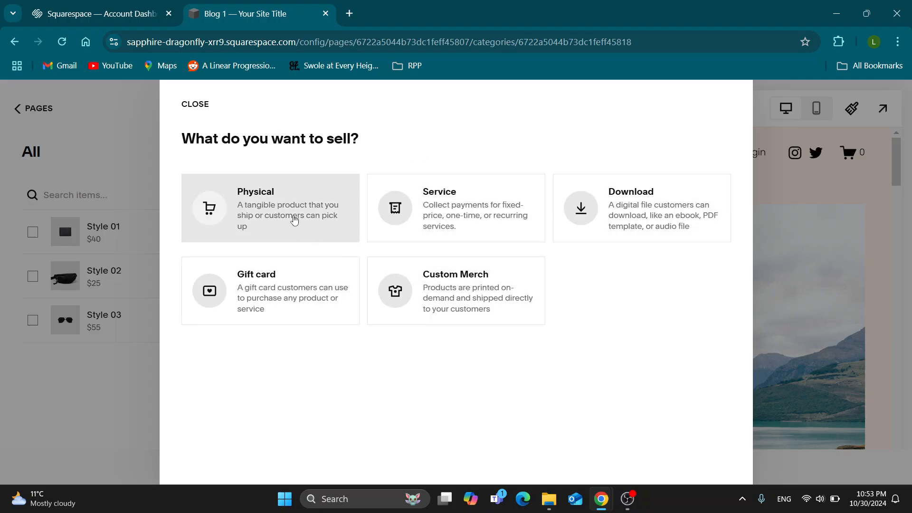
mouse_move(329, 196)
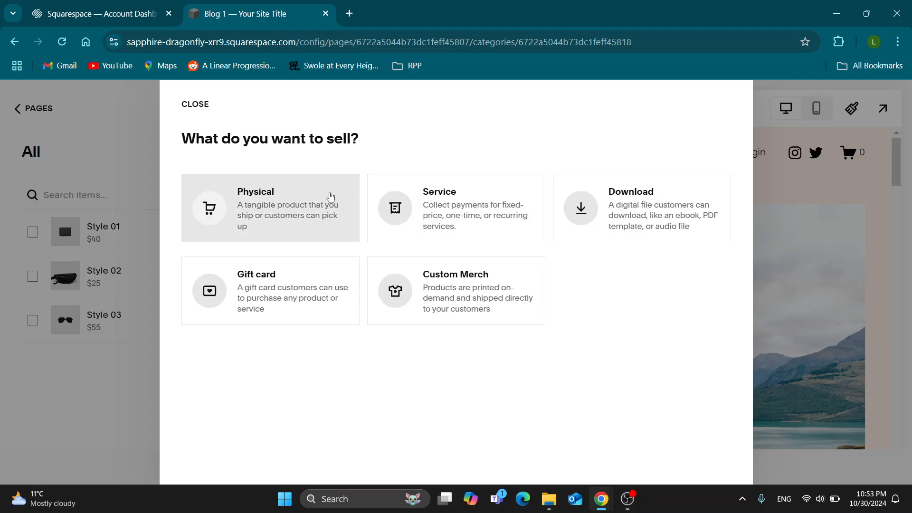
click(270, 208)
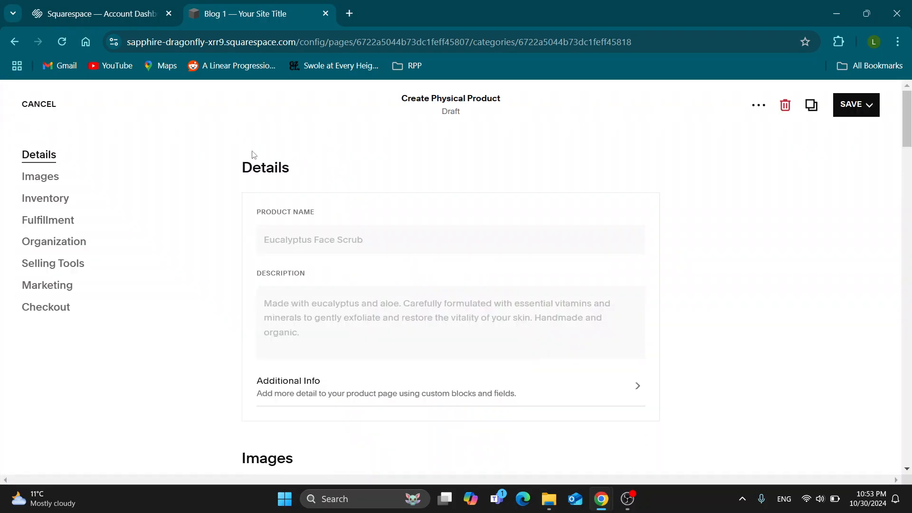
scroll(down, 3)
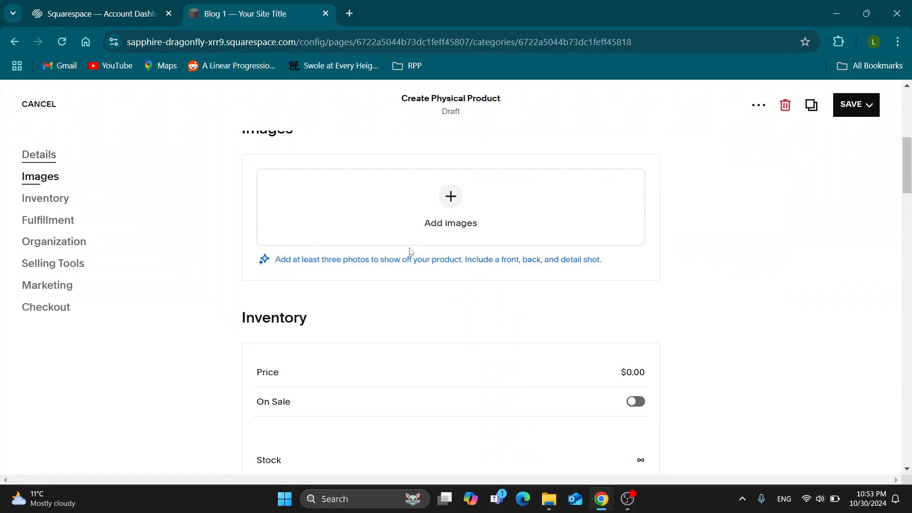